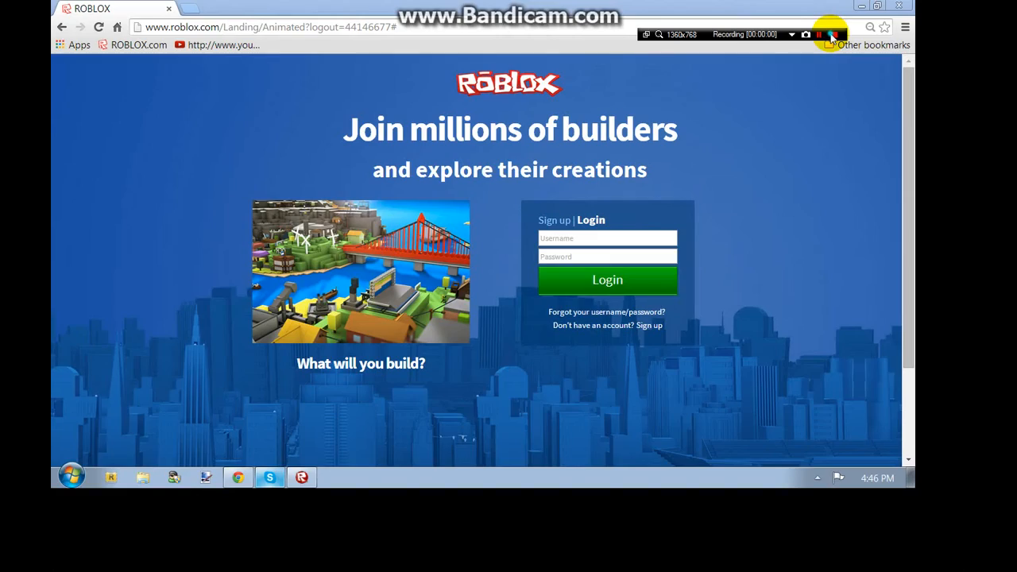
mouse_move(757, 227)
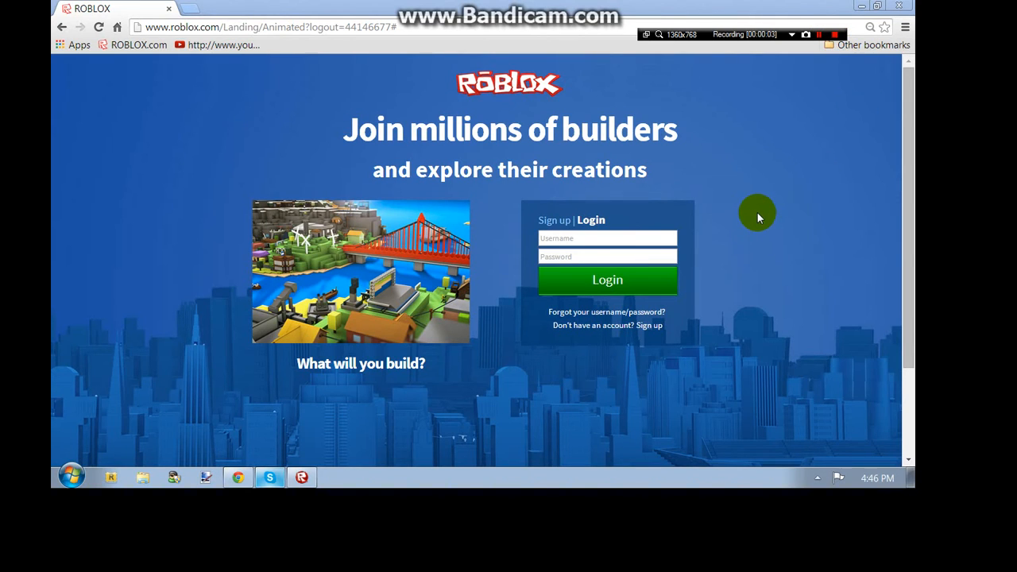
mouse_move(626, 179)
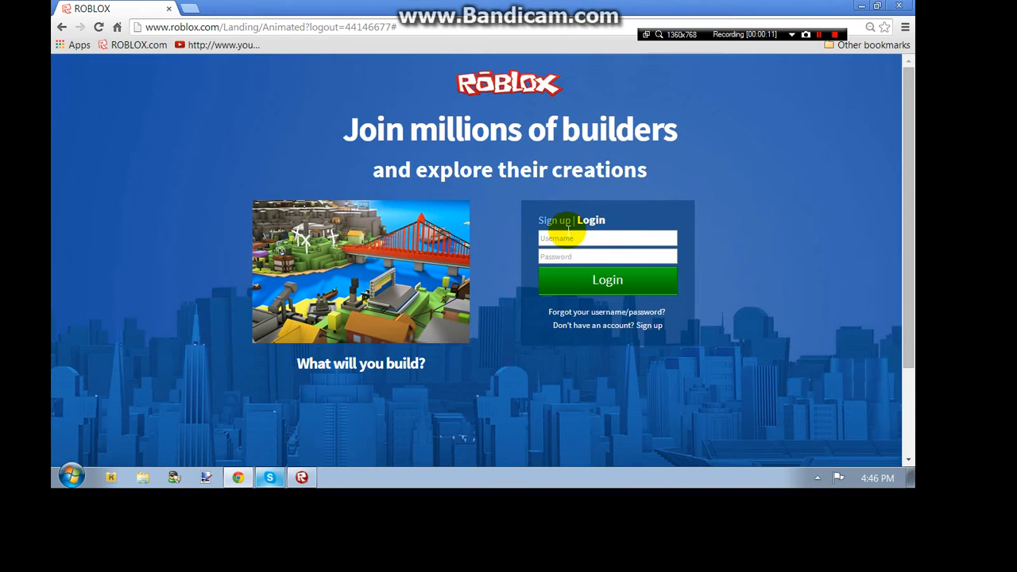
left_click(554, 220)
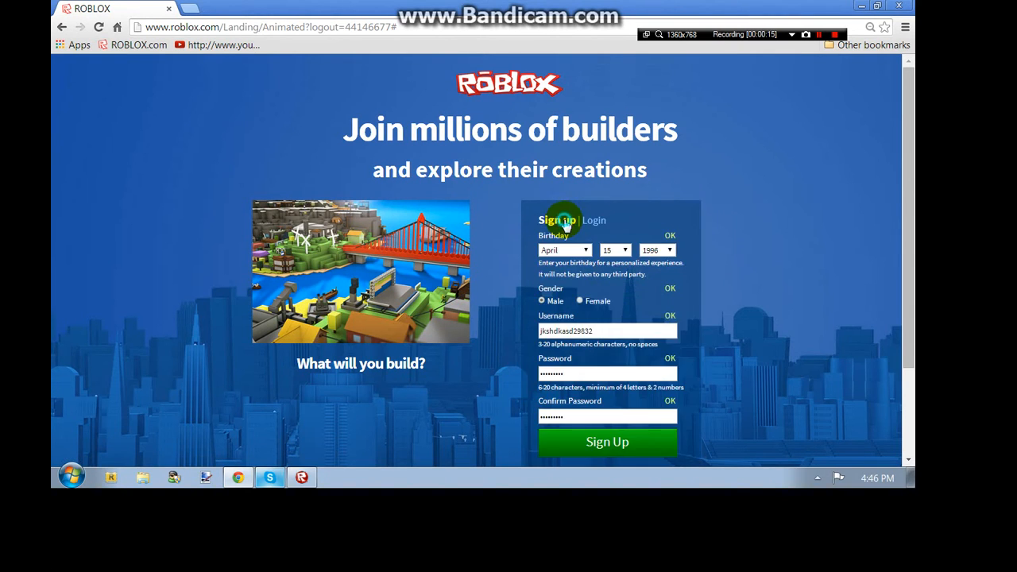
scroll("down", 3)
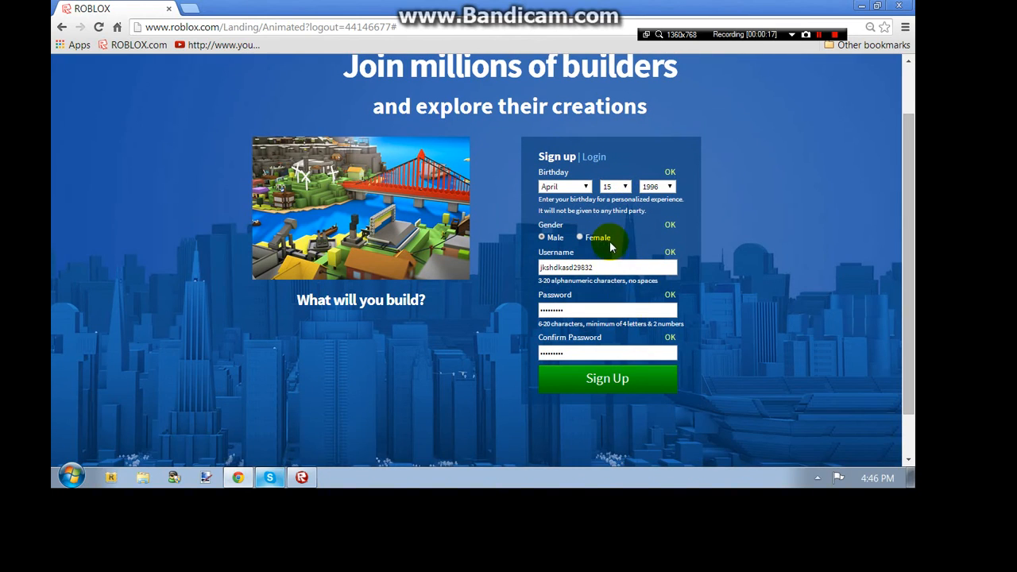
mouse_move(606, 385)
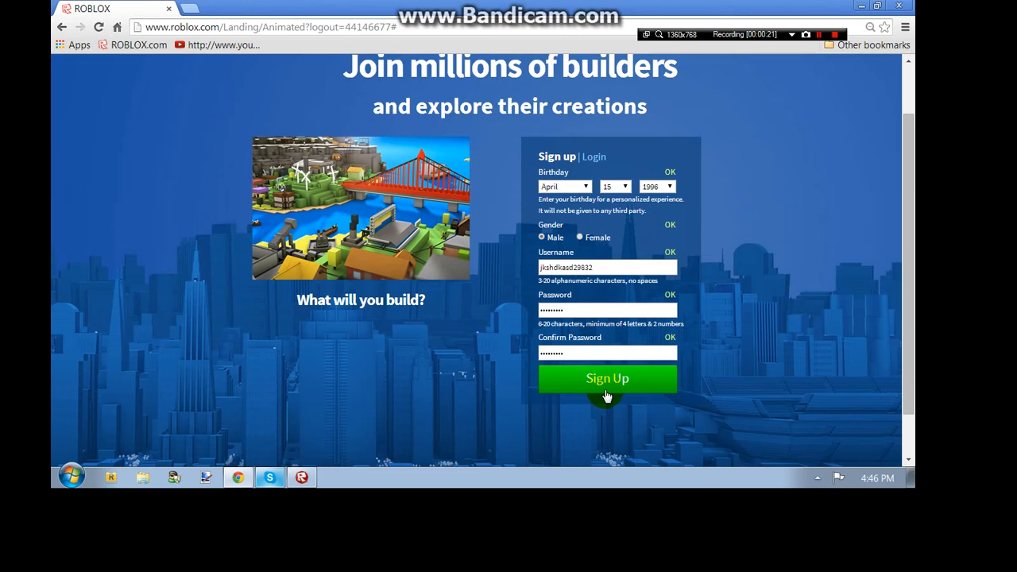
left_click(607, 378)
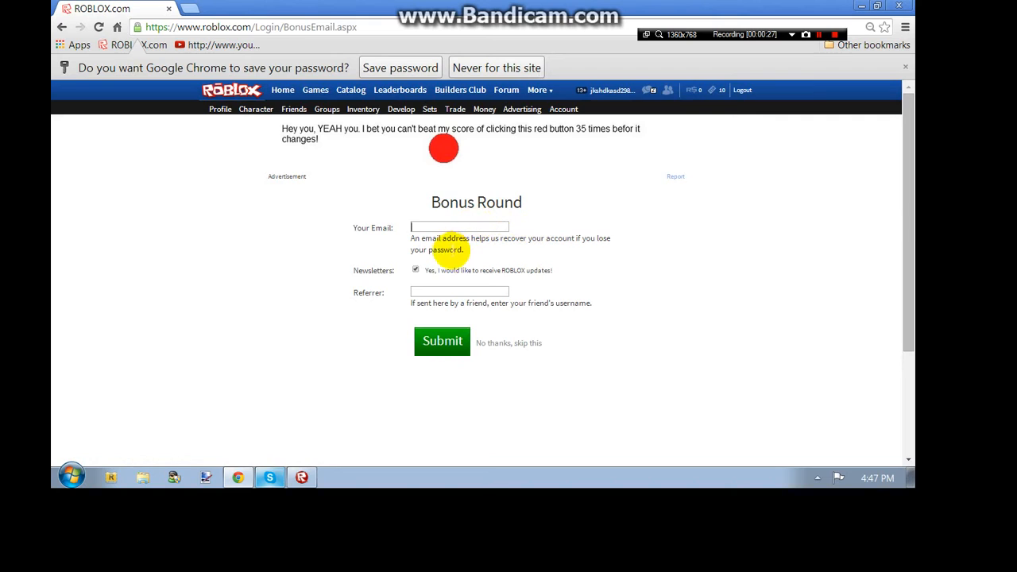
mouse_move(501, 262)
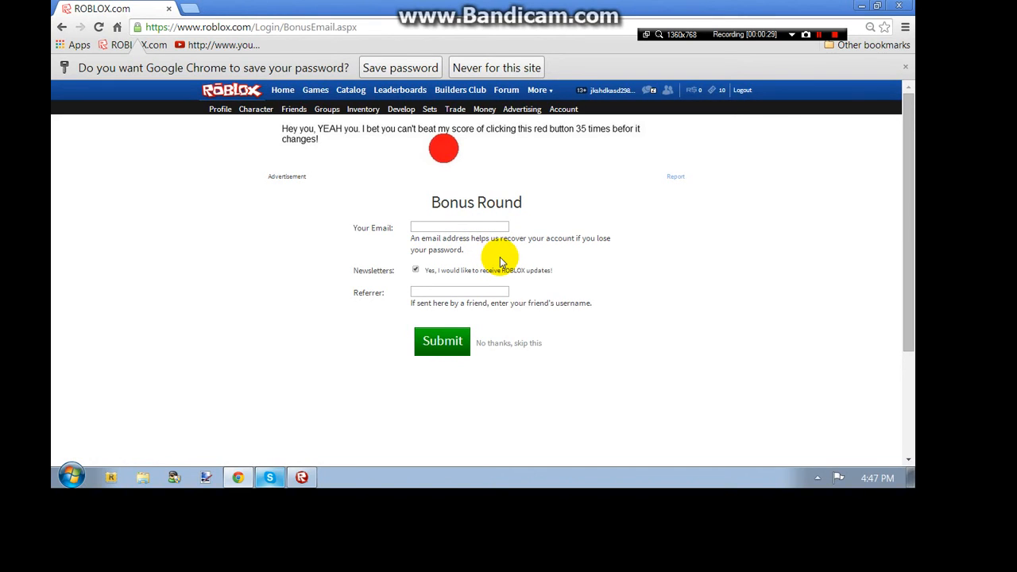
mouse_move(458, 240)
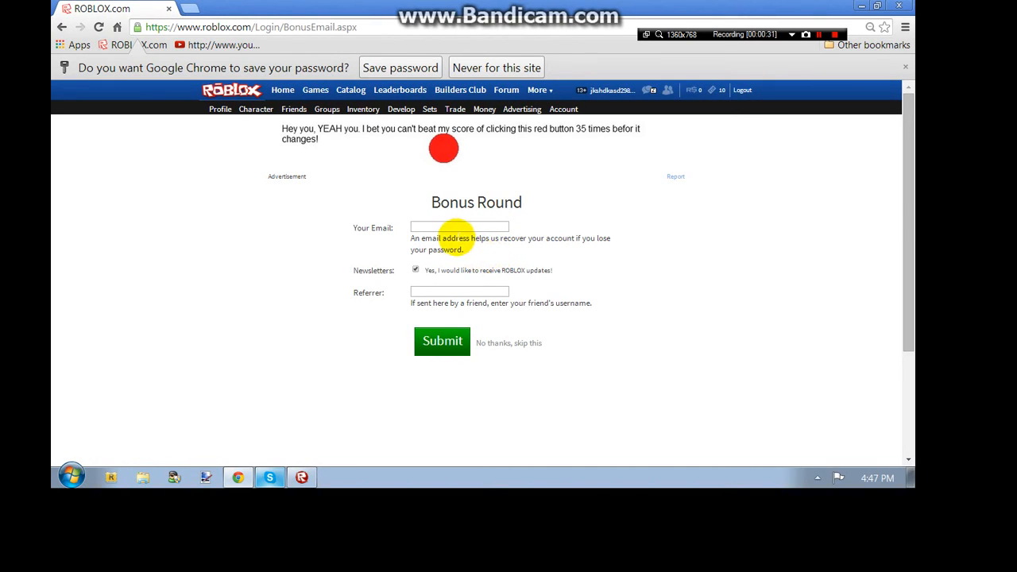
mouse_move(443, 291)
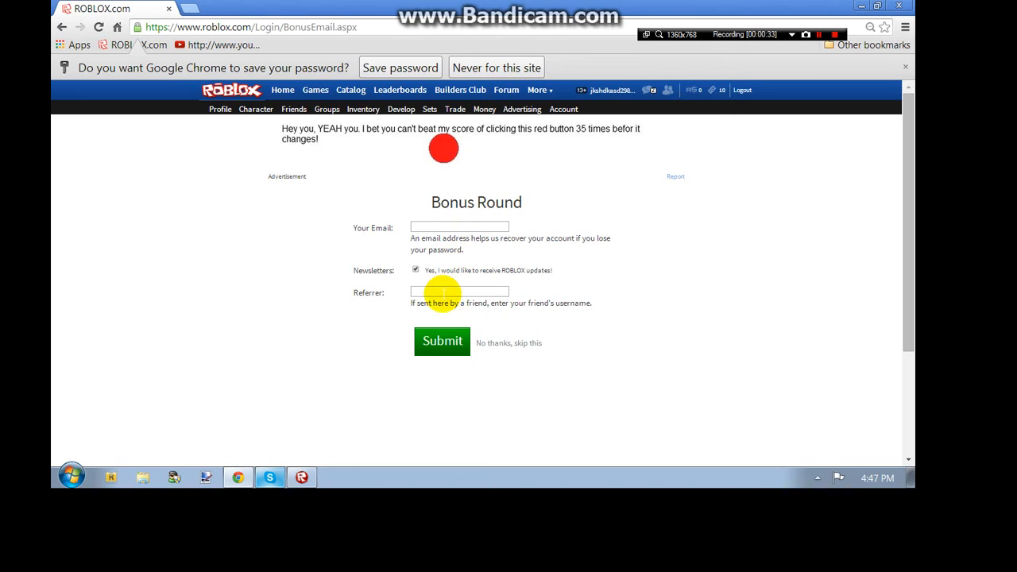
Step: Submit the Bonus Round with the suggested 'kyky…' referrer and no email
type("kyky")
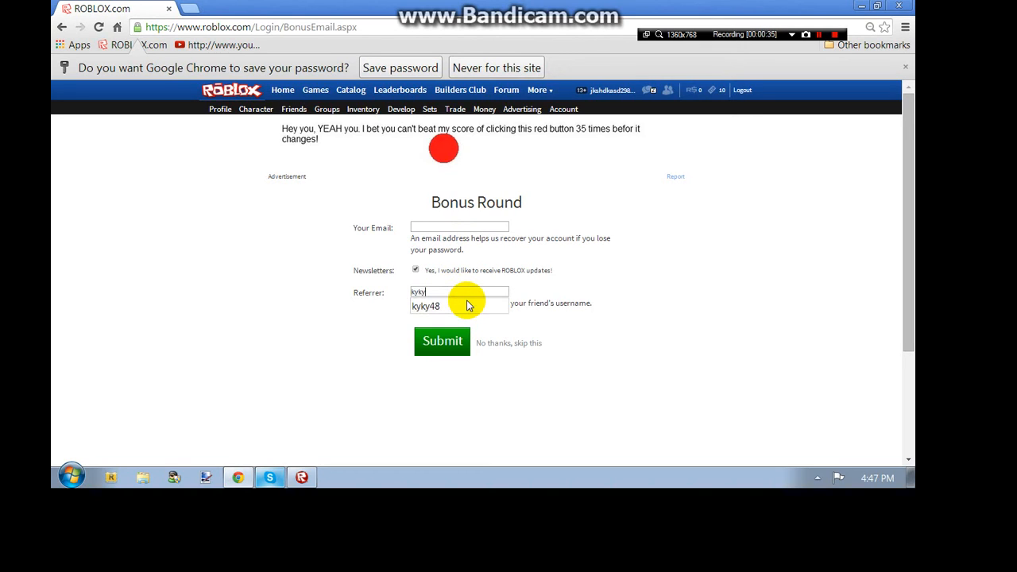
left_click(426, 306)
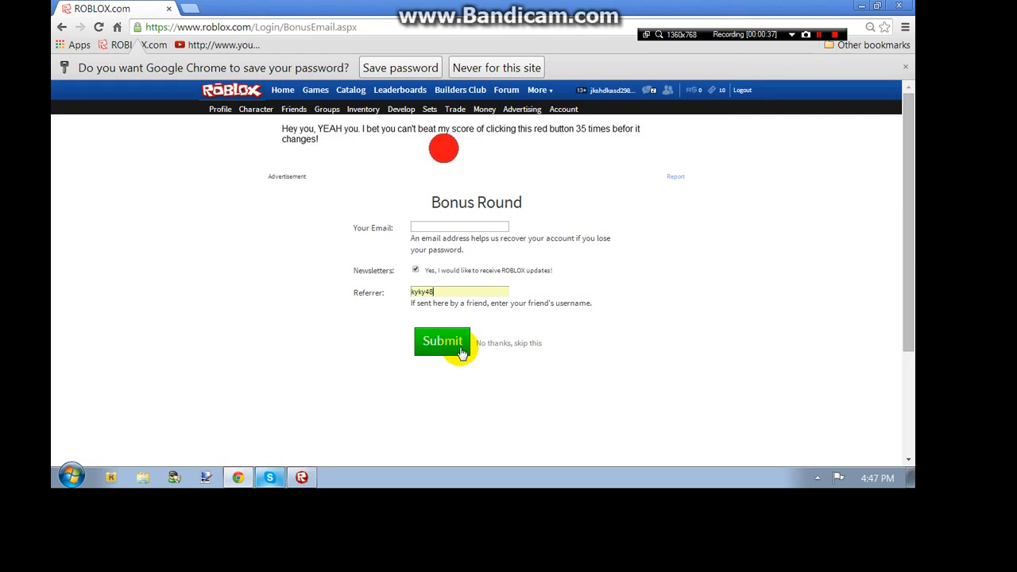
left_click(441, 340)
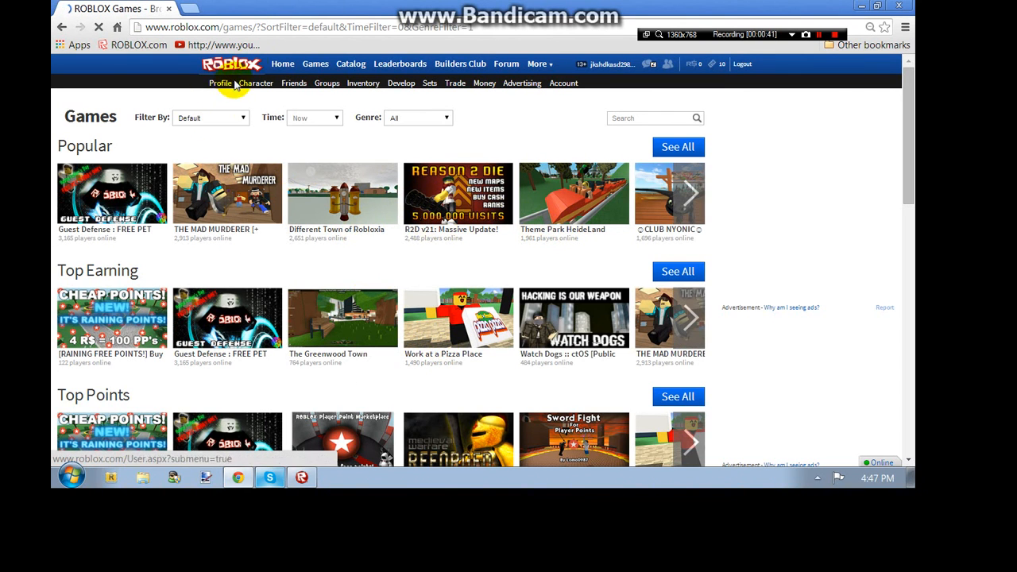
Step: Go from the Games page to Home to see the username greeting
left_click(282, 64)
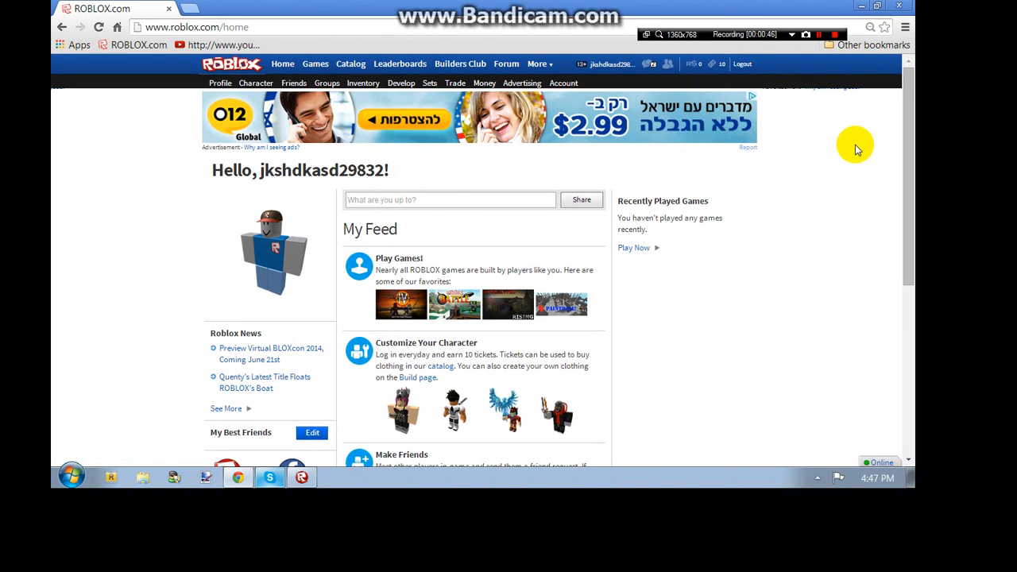
mouse_move(835, 143)
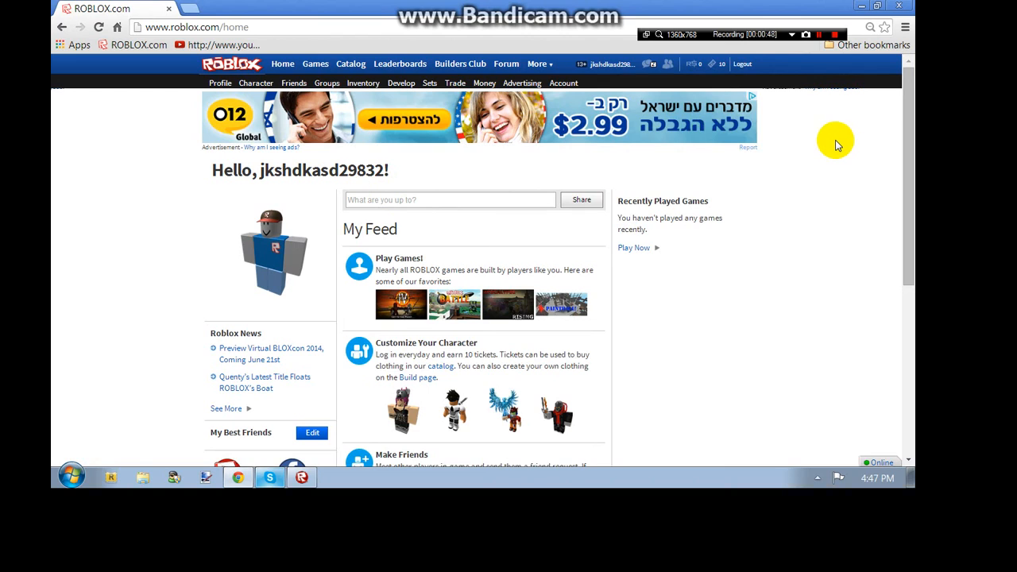
mouse_move(822, 49)
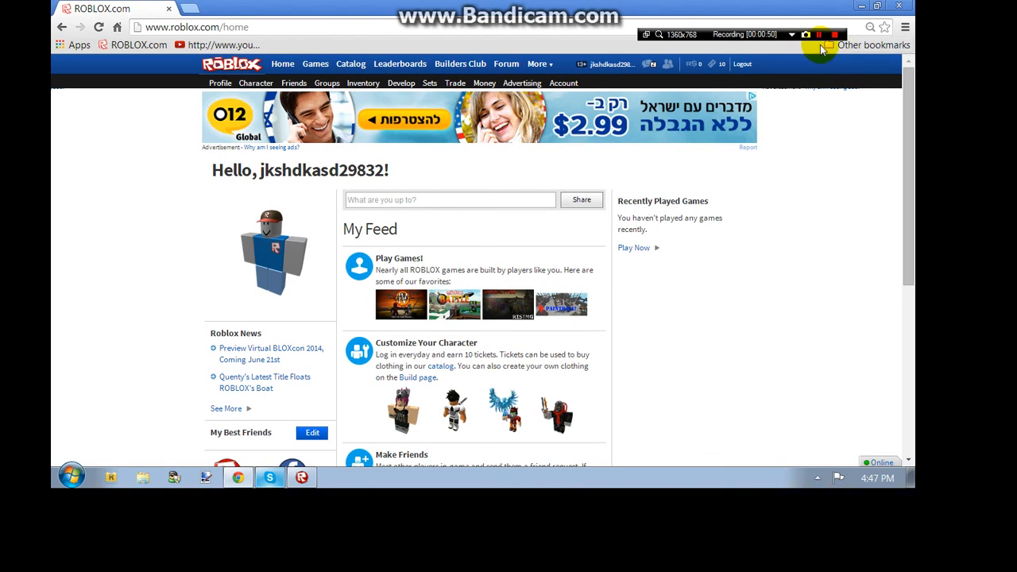